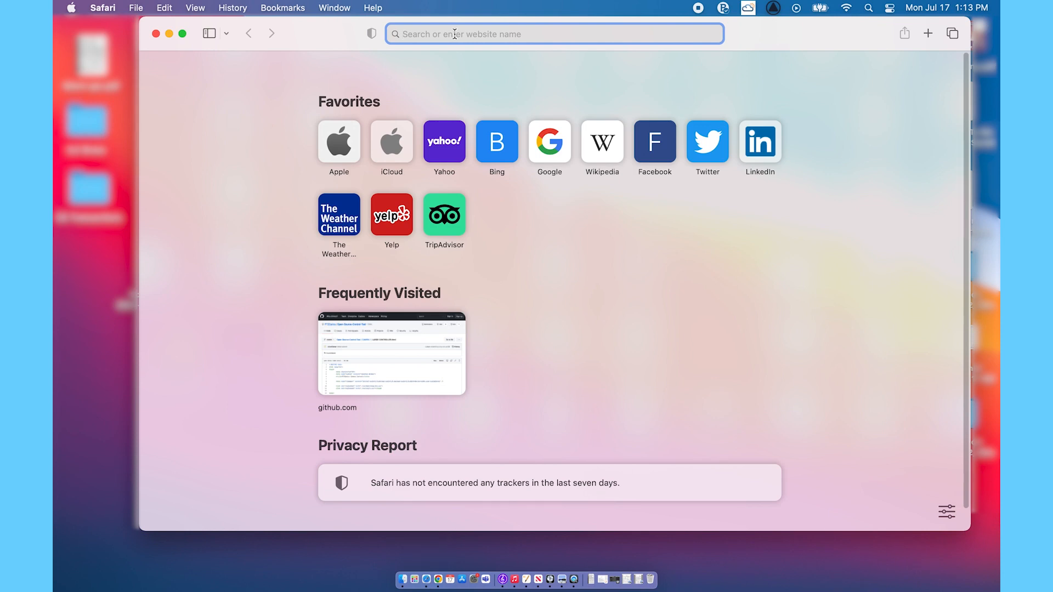
Step: Load renewedvision.com from the 'renewed' address-bar suggestion in Safari
text(renewed)
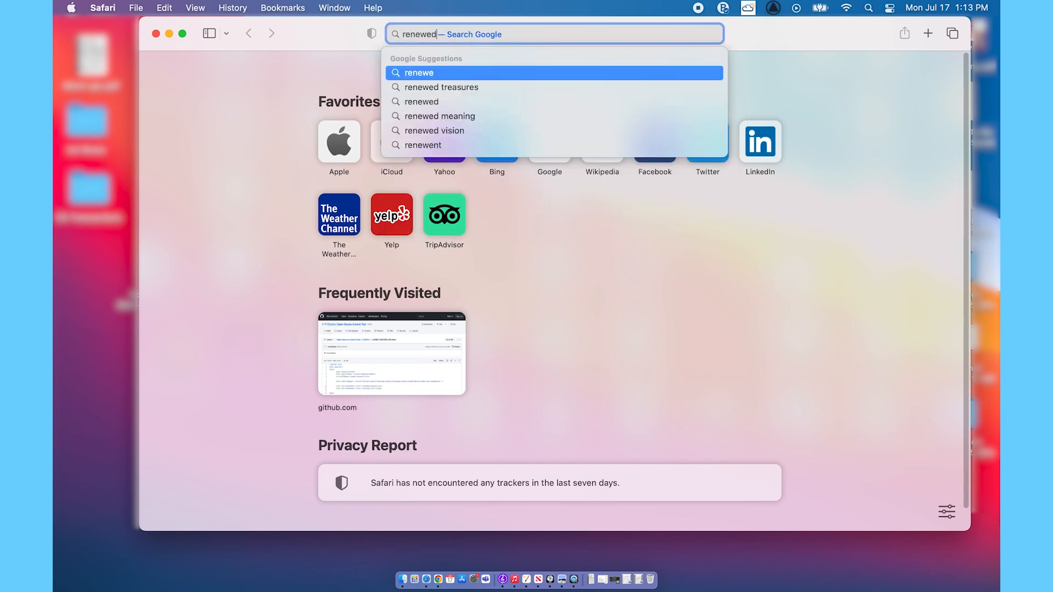
click(434, 130)
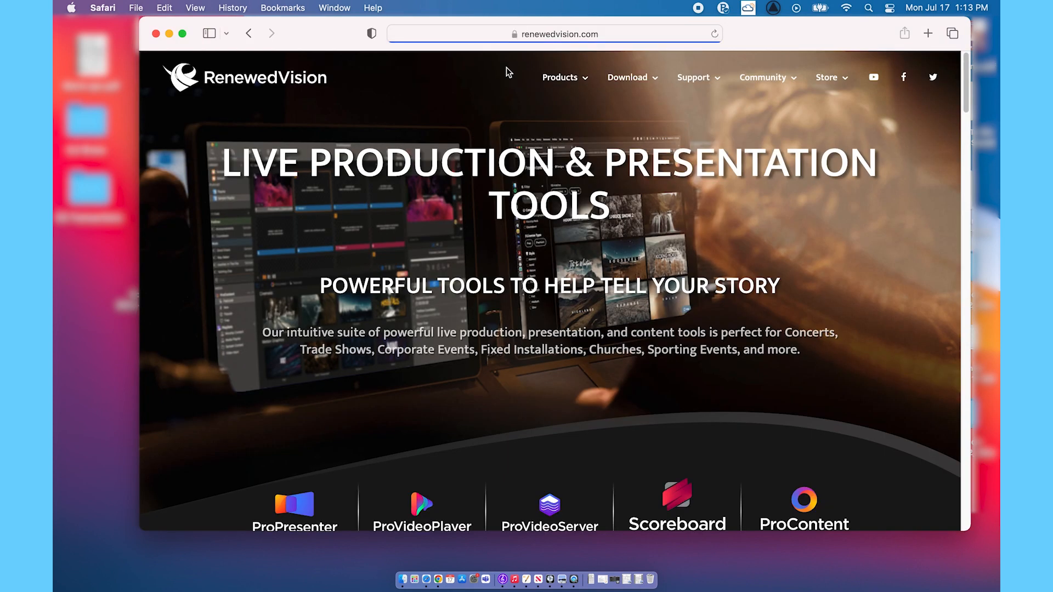
Step: Reach the Download ProPresenter page, skipping the contact form with 'Download Only'
scroll(down, 3)
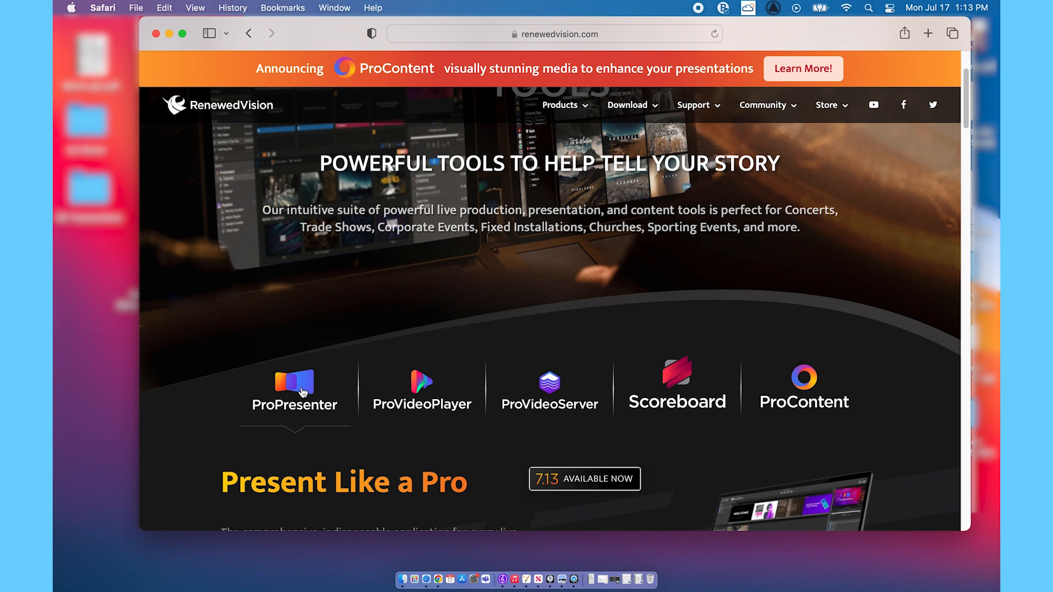
scroll(down, 3)
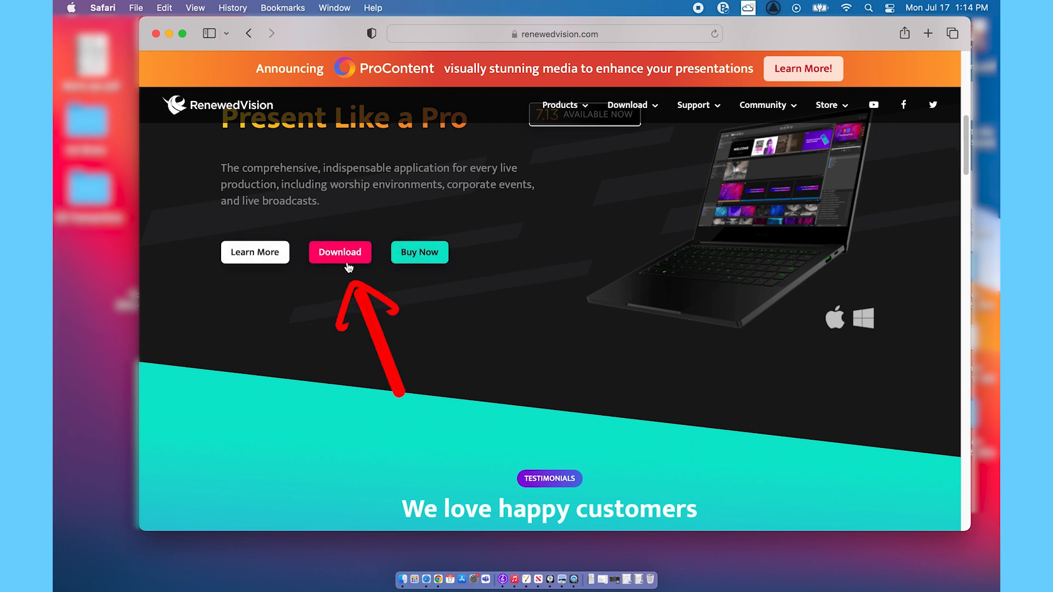
mouse_move(346, 262)
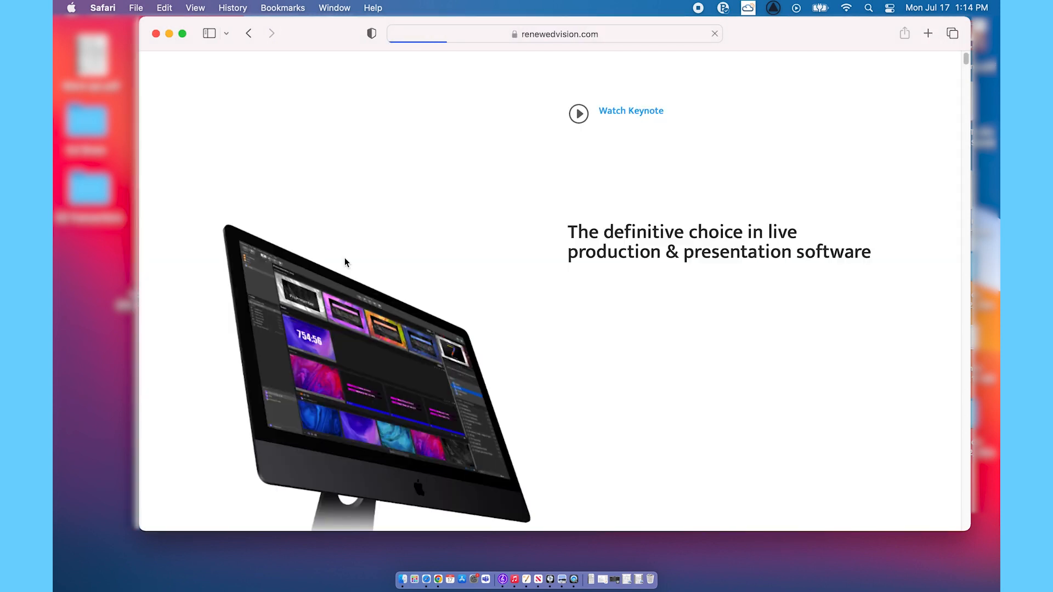
click(578, 113)
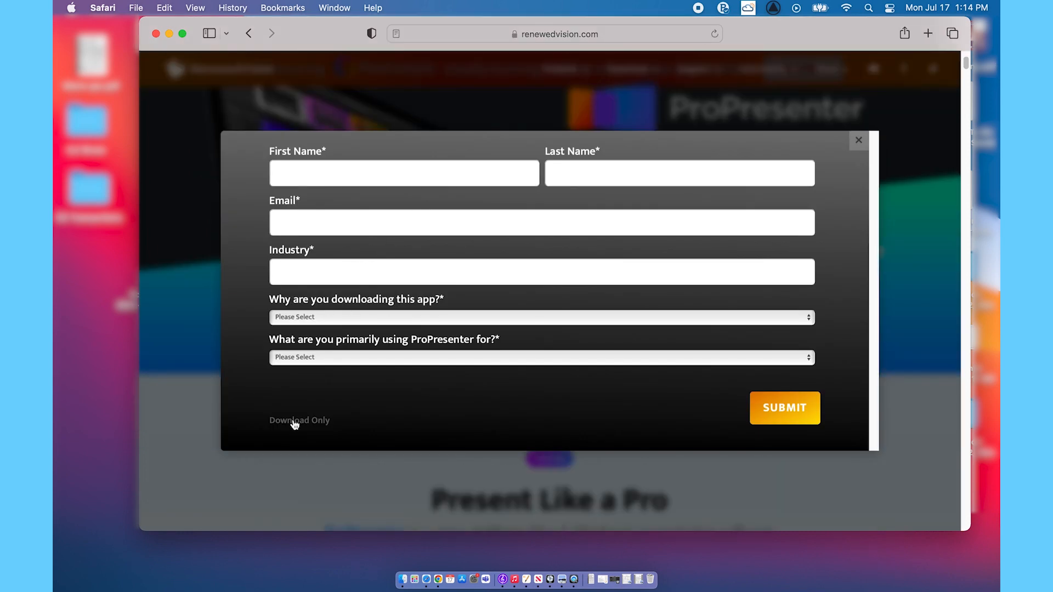
click(300, 419)
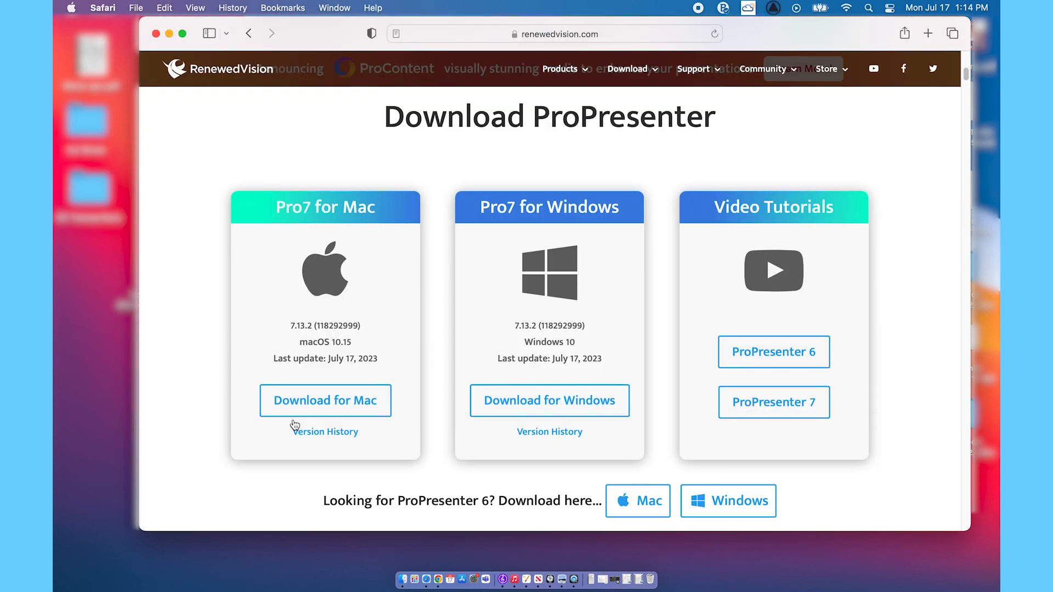
mouse_move(421, 326)
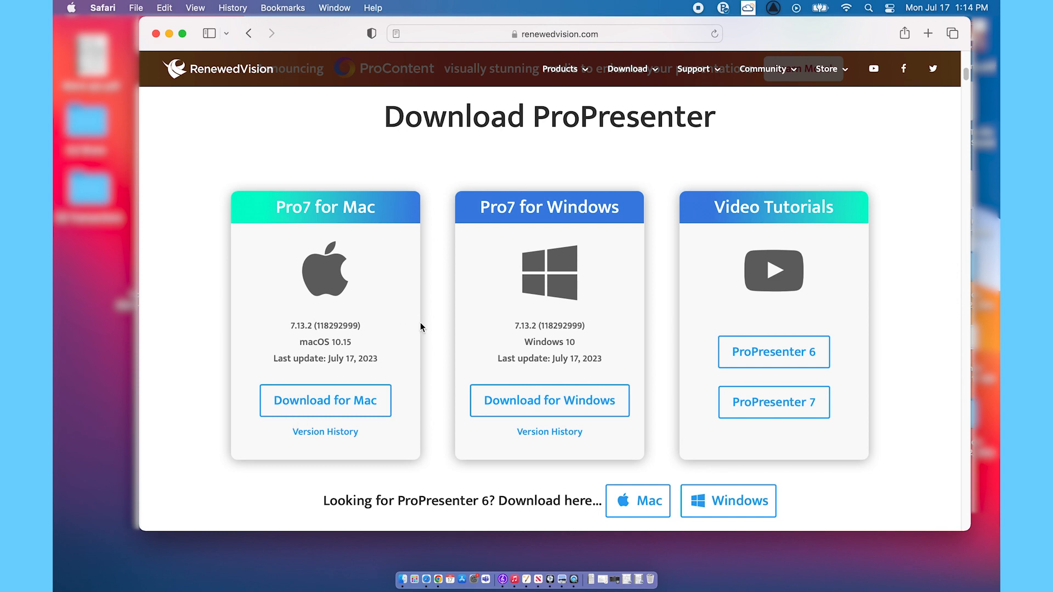
scroll(down, 3)
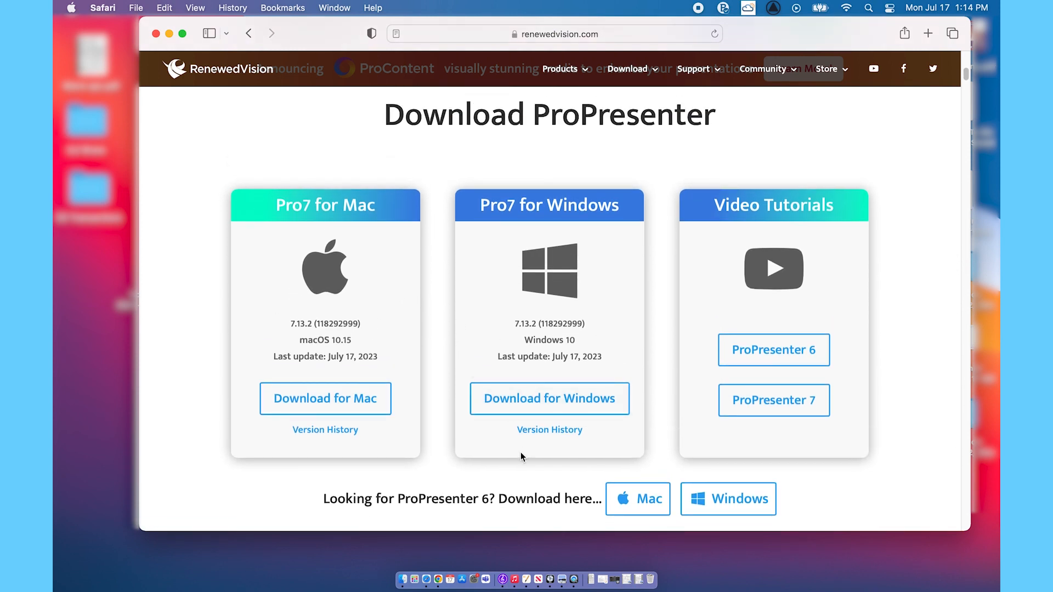
mouse_move(478, 512)
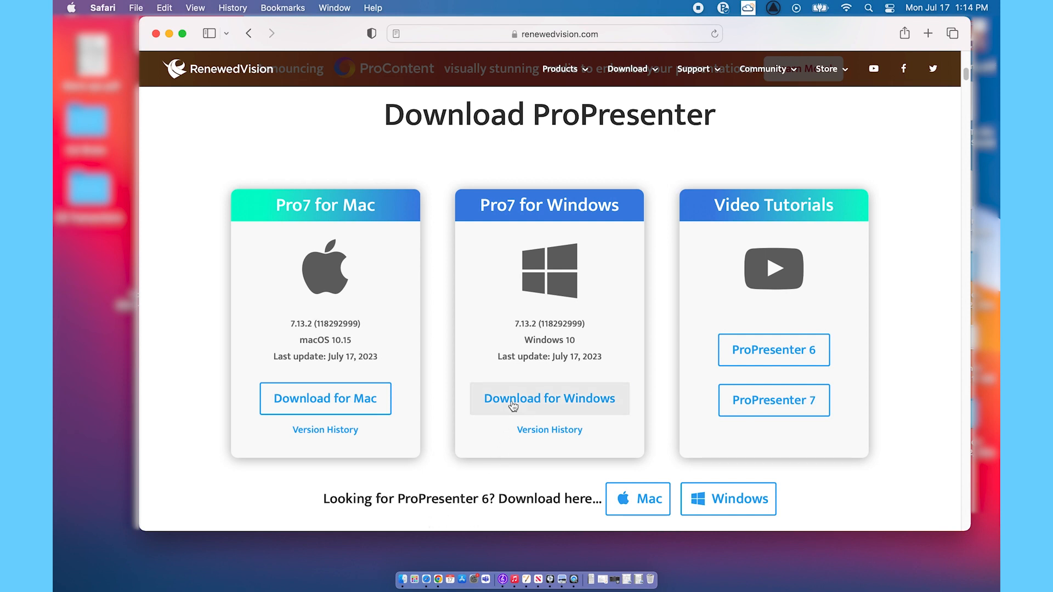
mouse_move(325, 398)
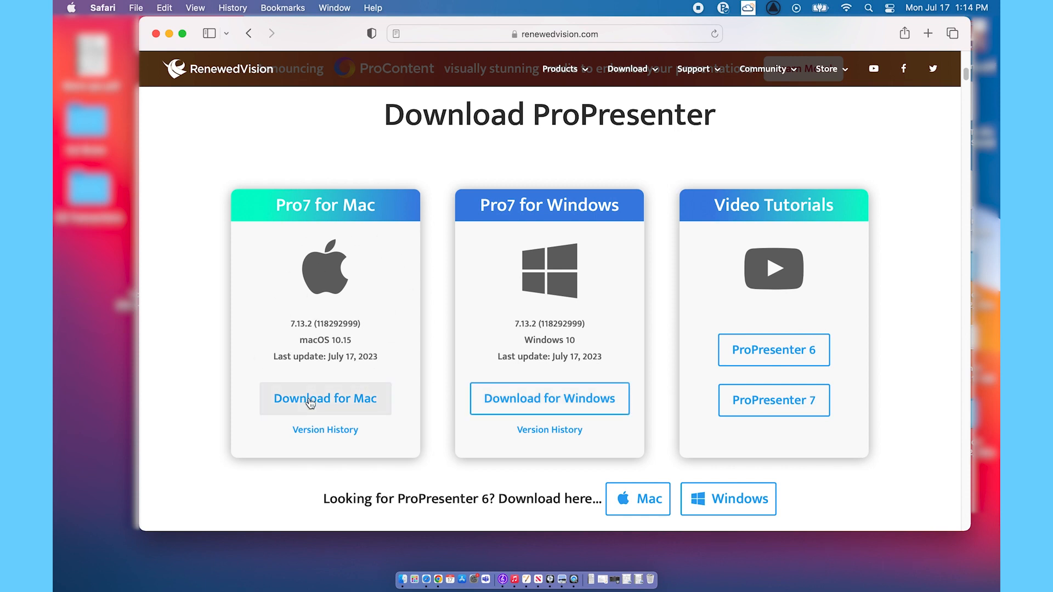
mouse_move(315, 435)
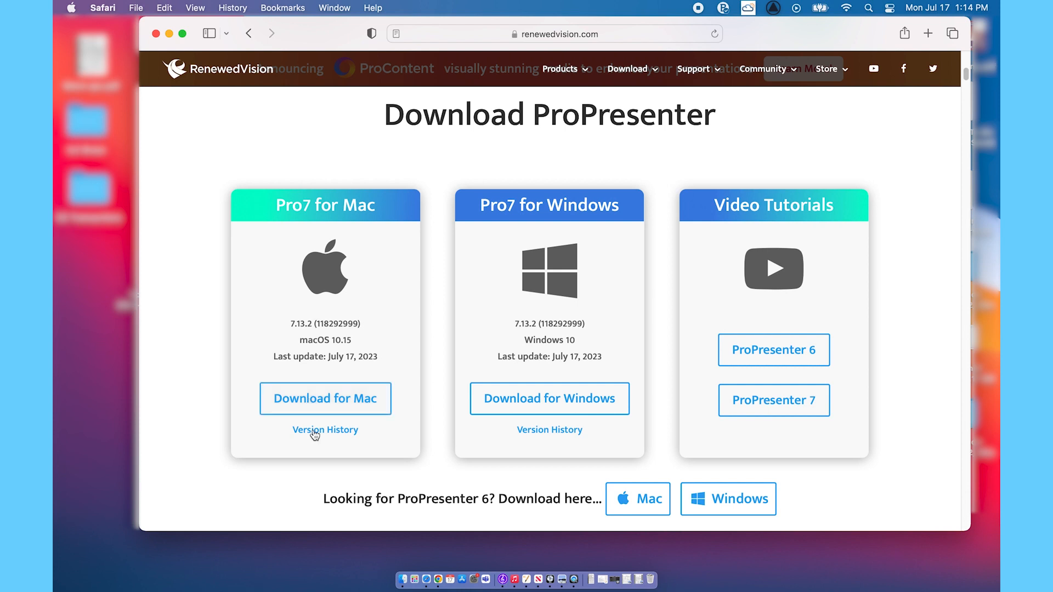
Step: Download the 133.2 MB Mac build, allowing renewedvision.com downloads, and check the downloads list
click(326, 398)
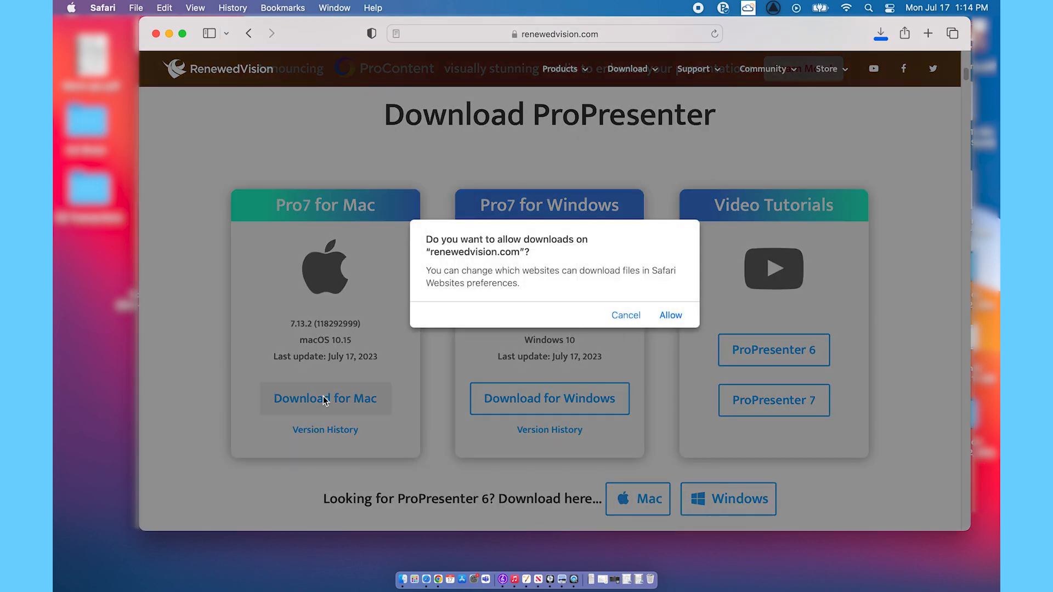
mouse_move(670, 314)
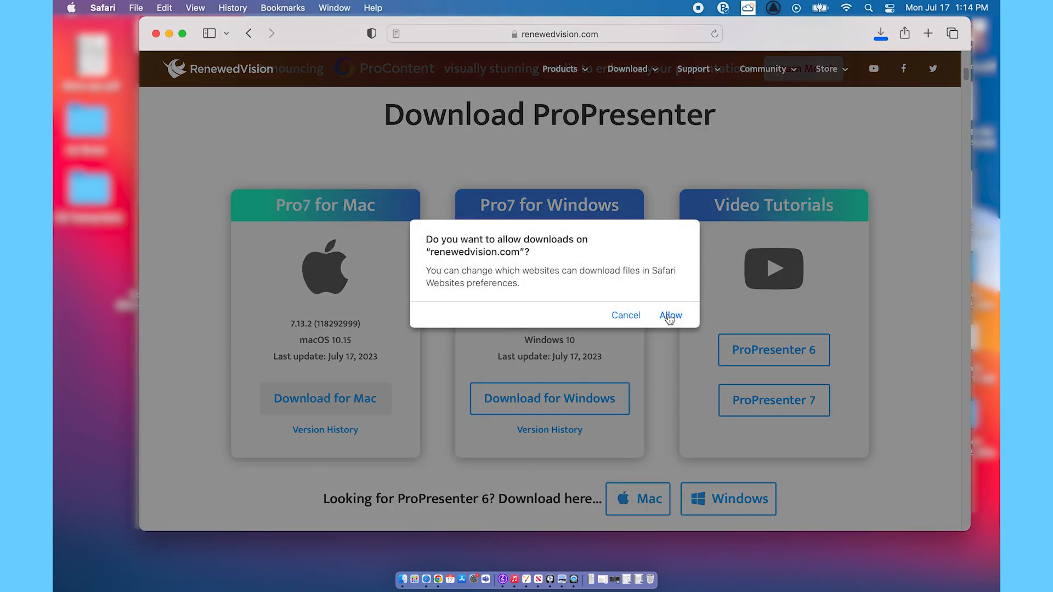
click(671, 315)
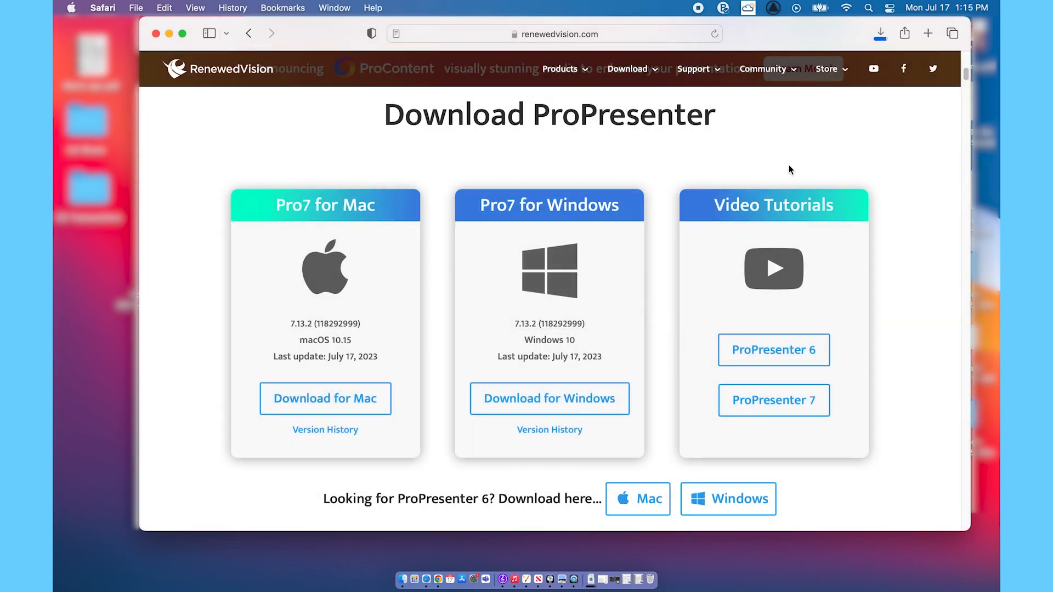
click(880, 33)
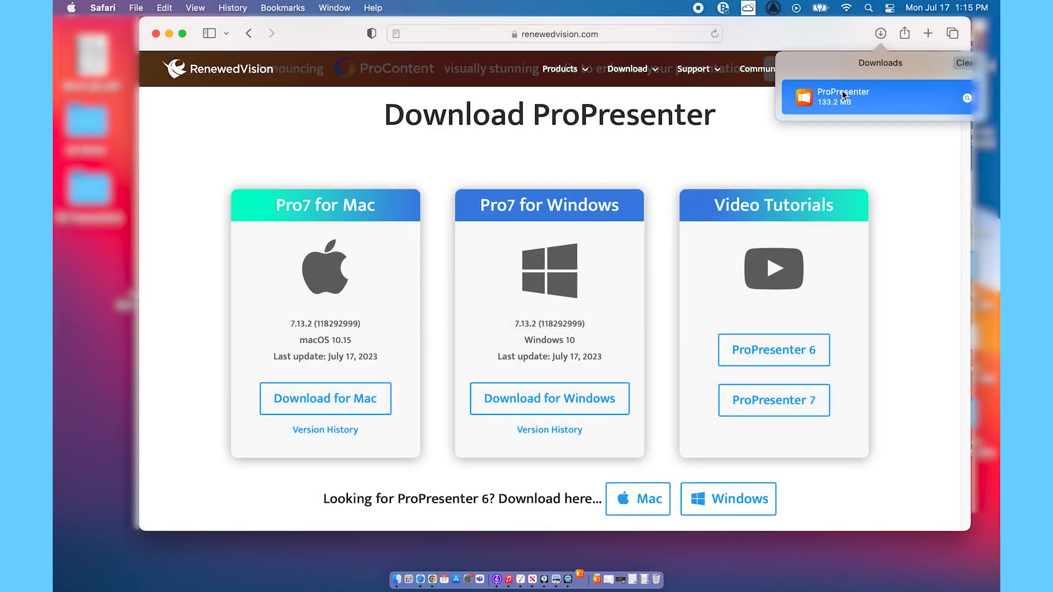
mouse_move(523, 264)
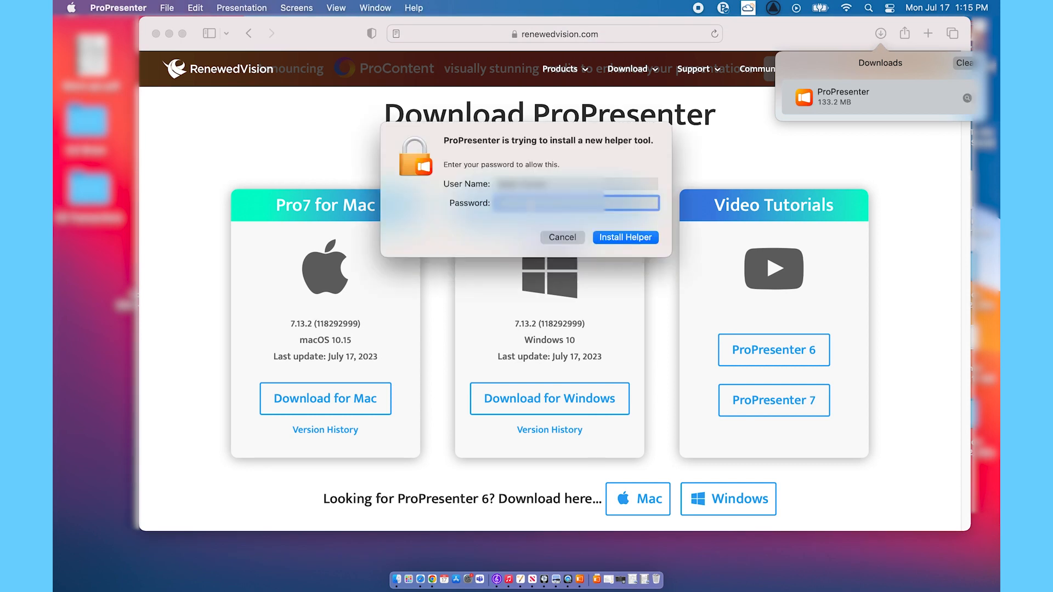
Step: Authorize the helper tool and Documents access, then accept the ProPresenter licence agreement
click(624, 237)
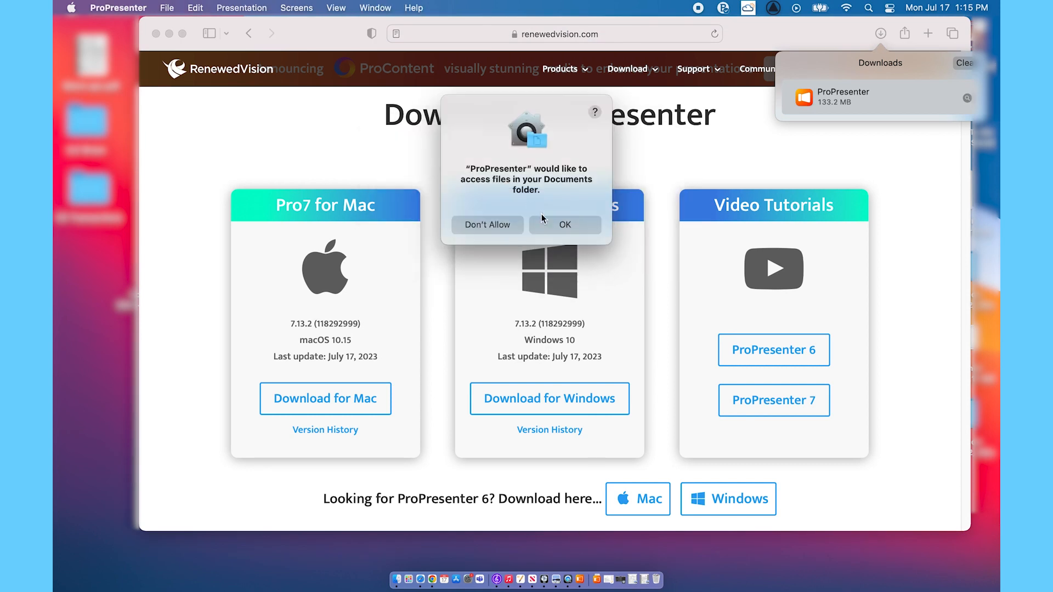
click(565, 224)
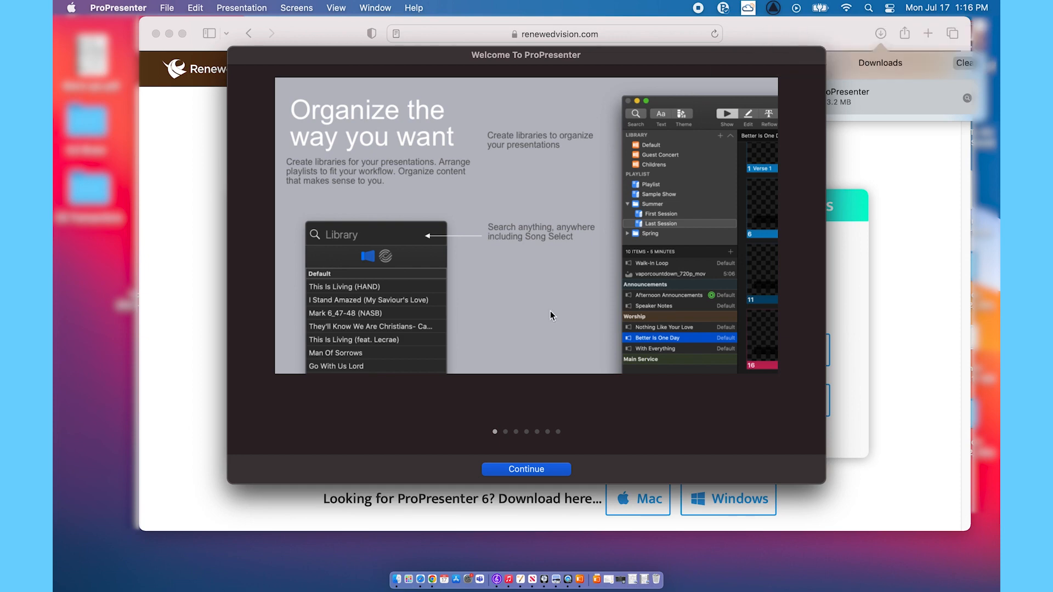
click(526, 469)
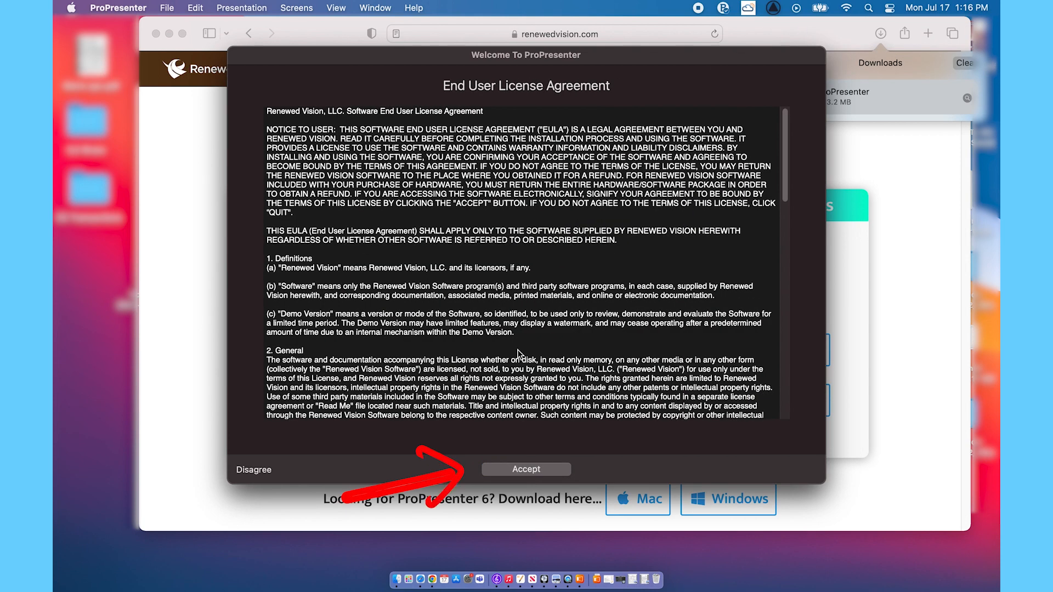
scroll(down, 3)
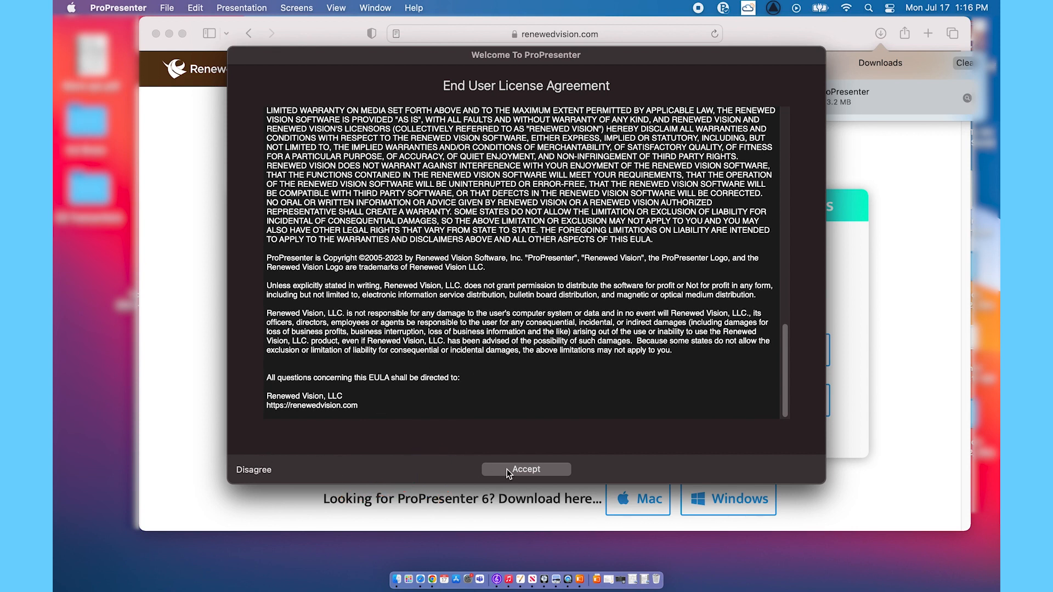
click(527, 469)
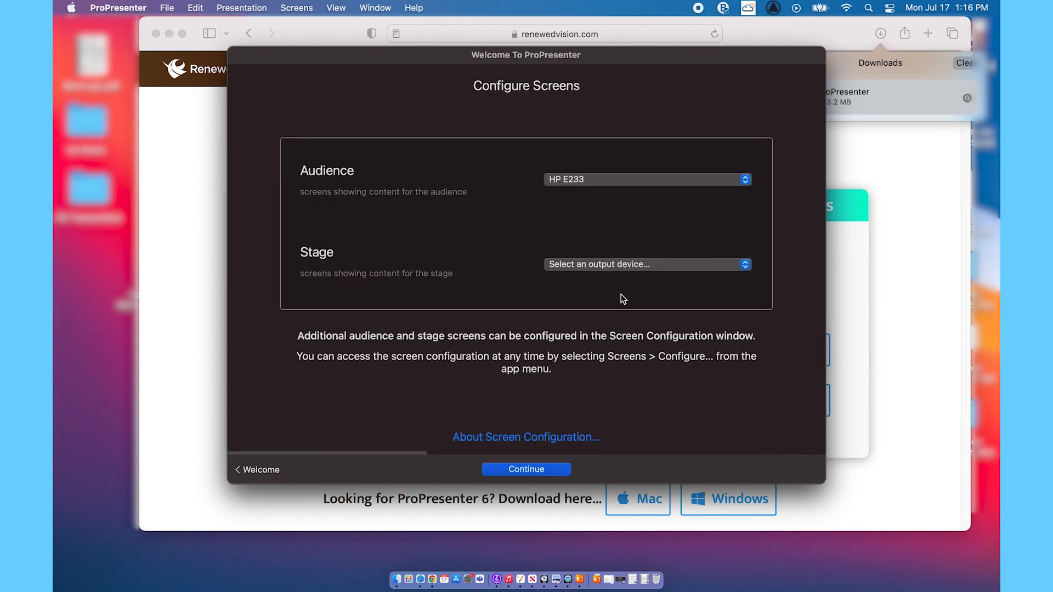
Step: Confirm HP E233 as the audience screen, checking Stage outputs, and continue
click(646, 264)
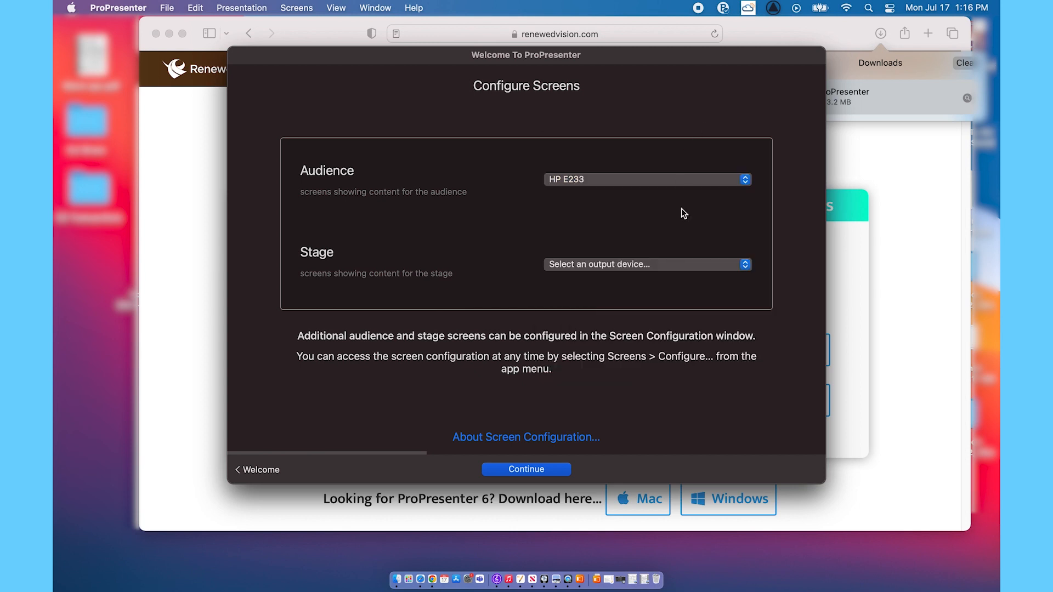
click(647, 264)
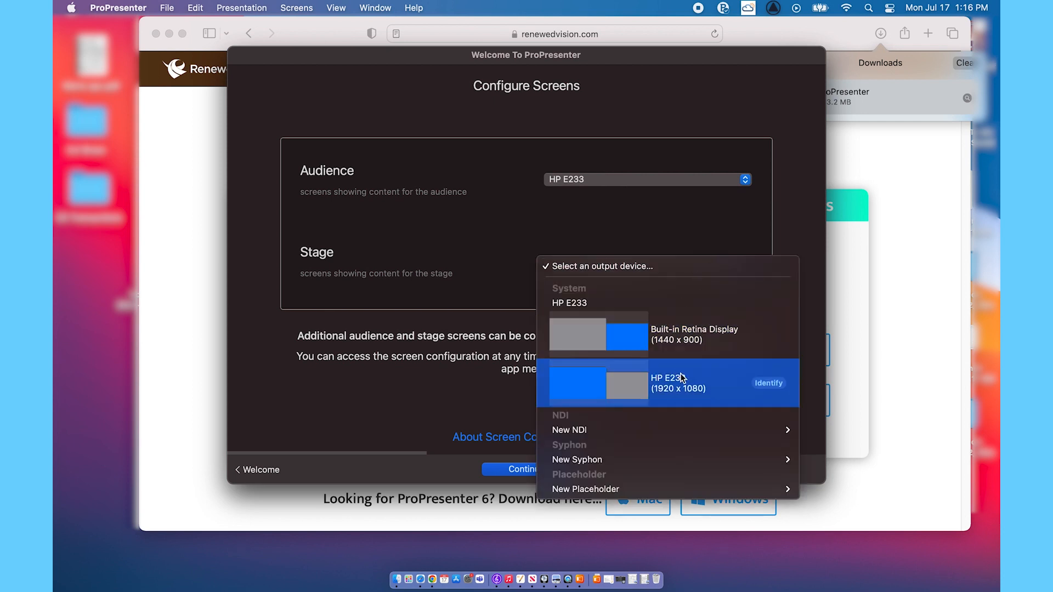
mouse_move(790, 243)
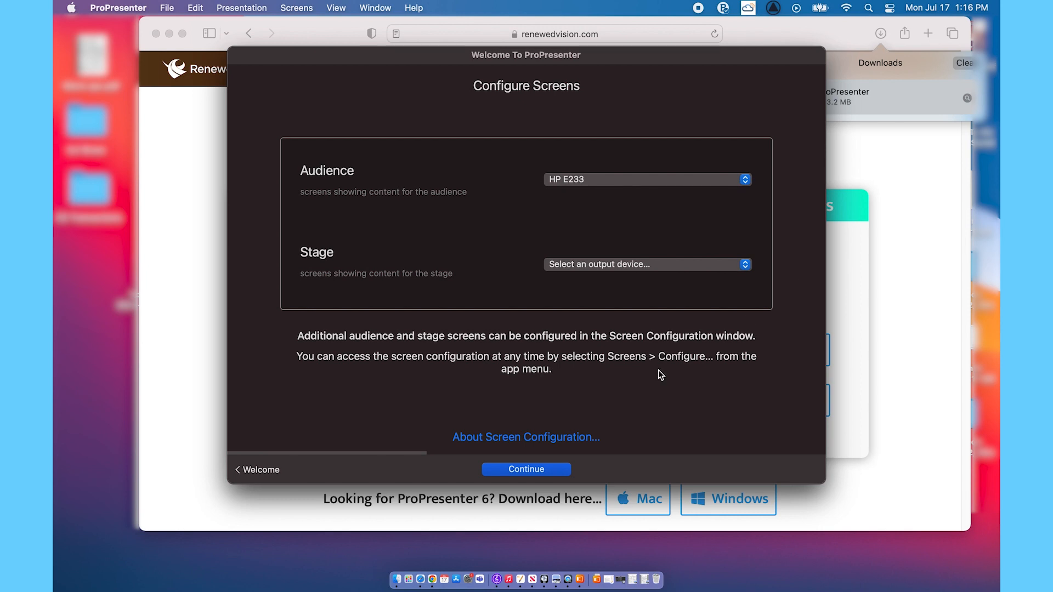
click(526, 469)
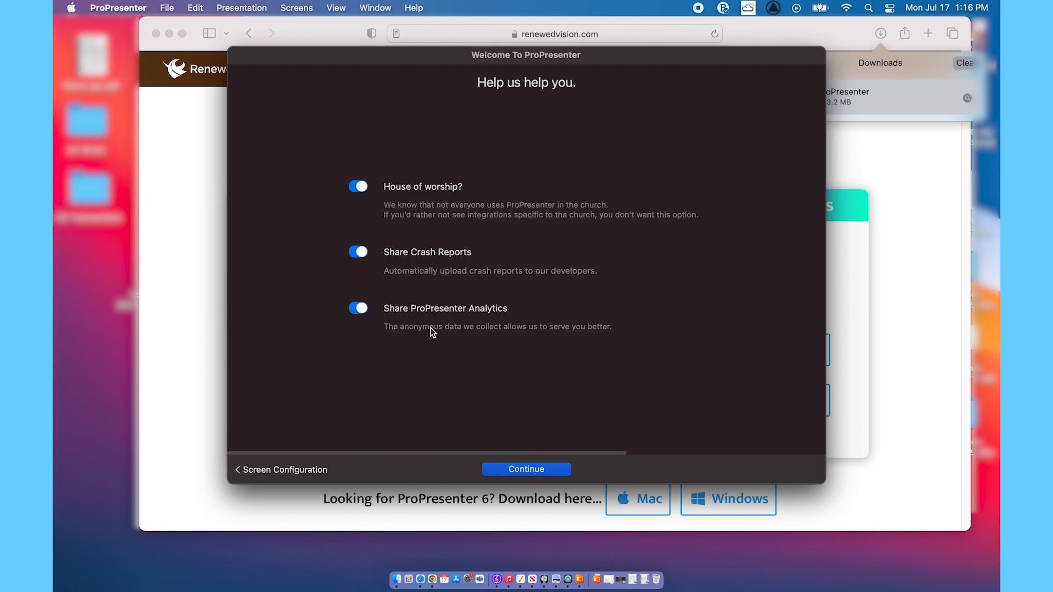
mouse_move(553, 333)
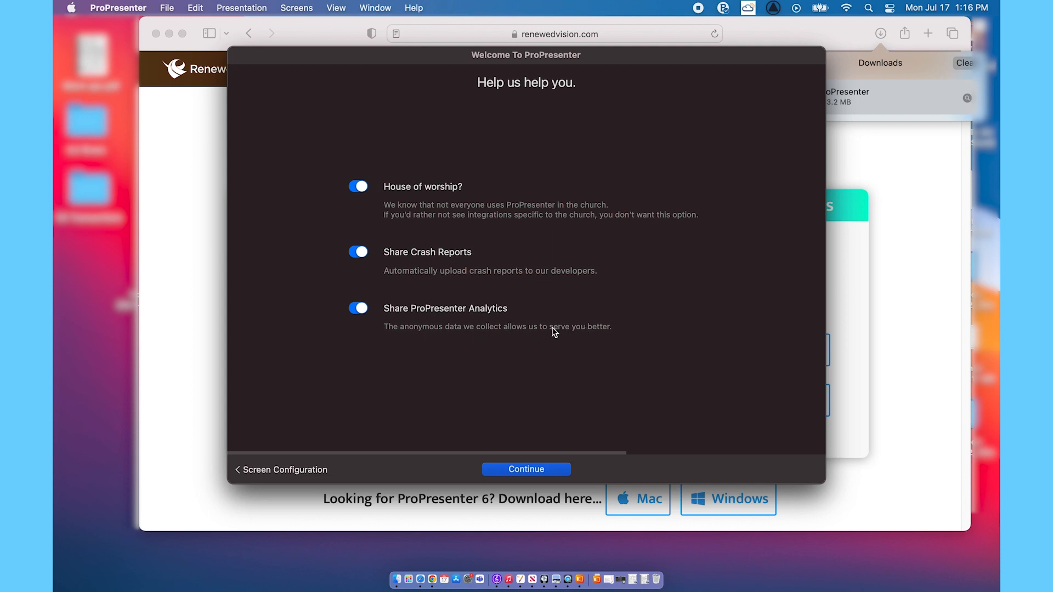
Step: Turn off Share ProPresenter Analytics, keep worship and crash report toggles on, and continue
click(358, 309)
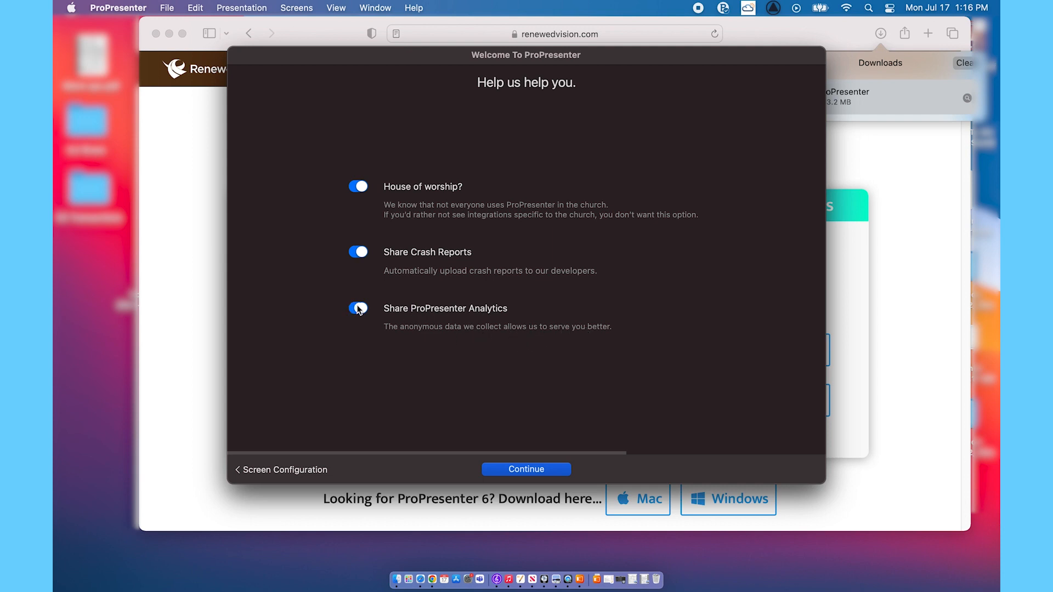
click(357, 309)
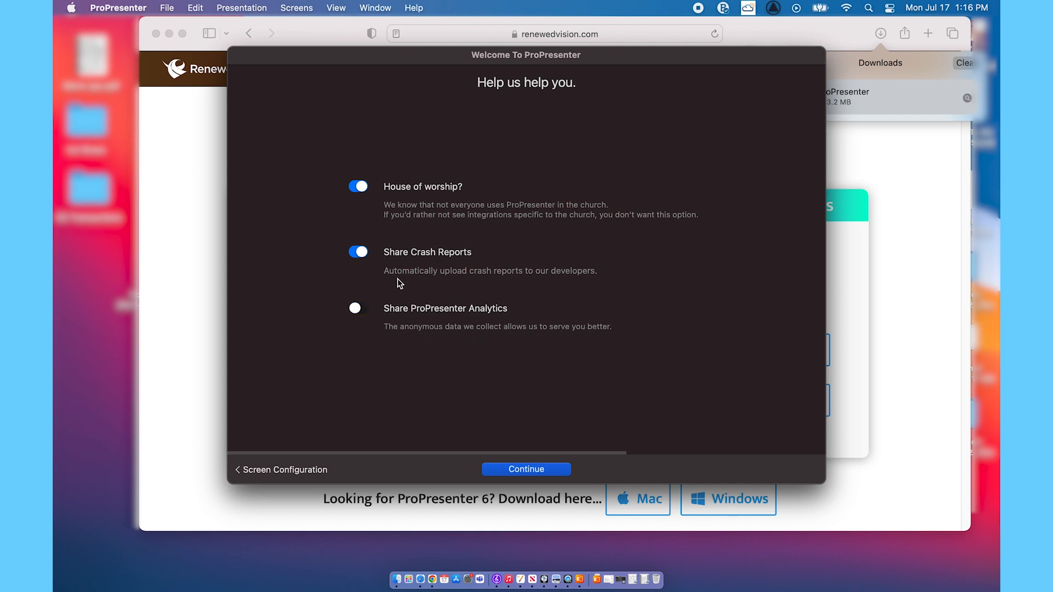
mouse_move(523, 282)
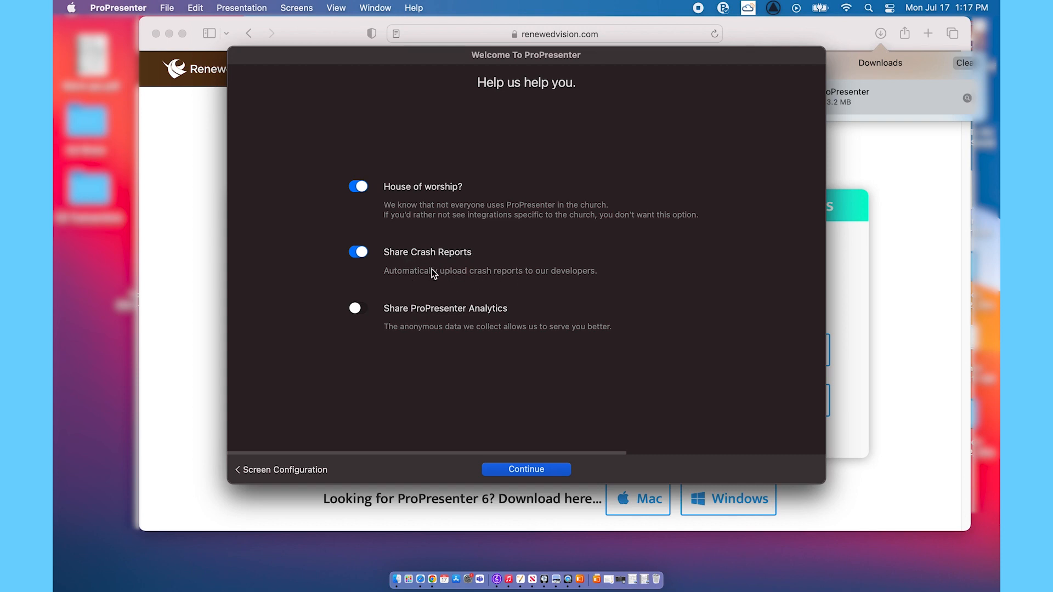
mouse_move(550, 281)
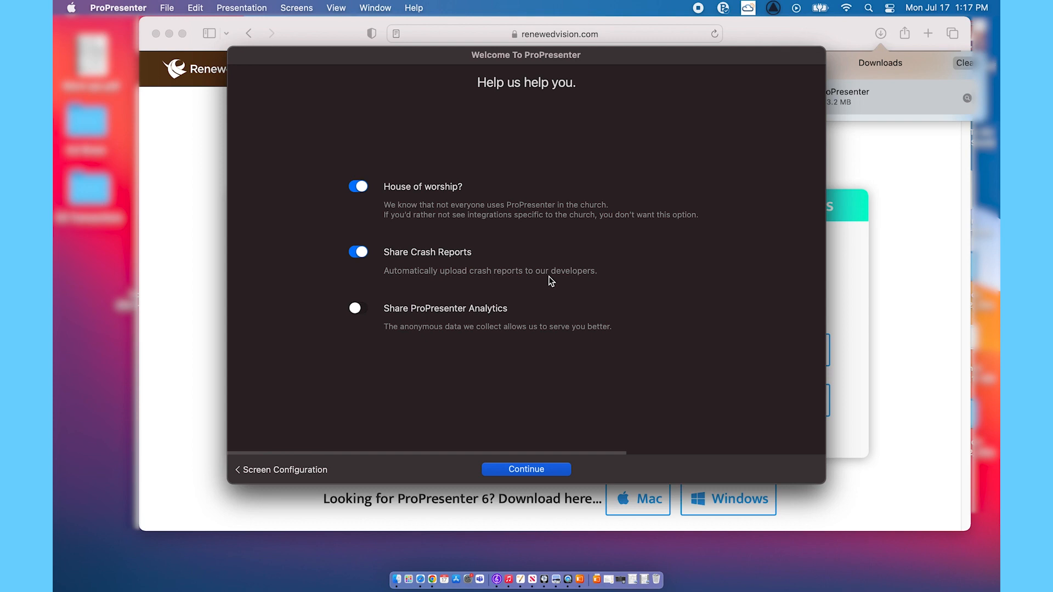
mouse_move(525, 445)
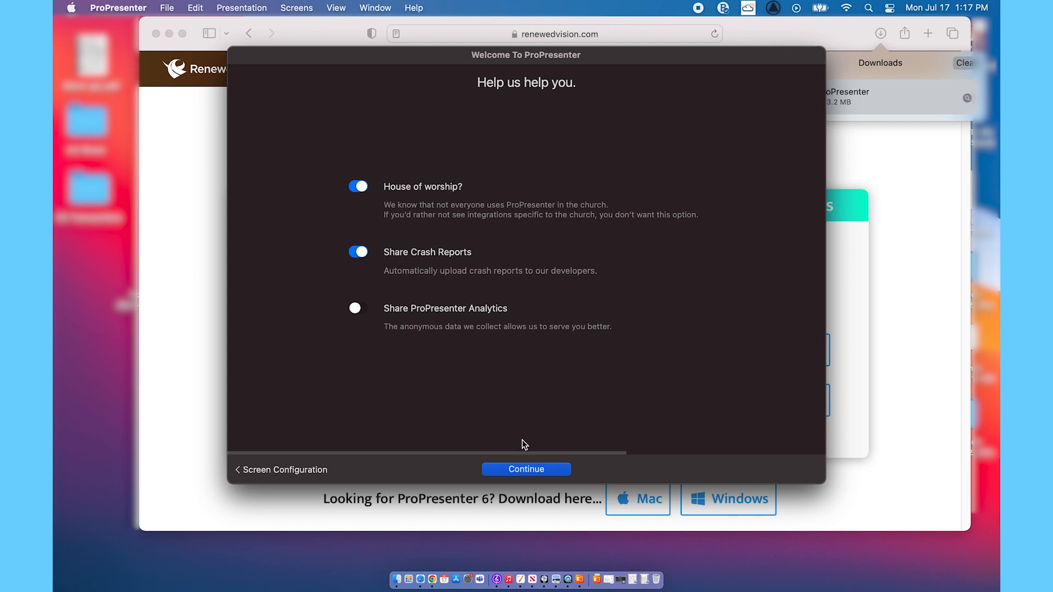
mouse_move(506, 261)
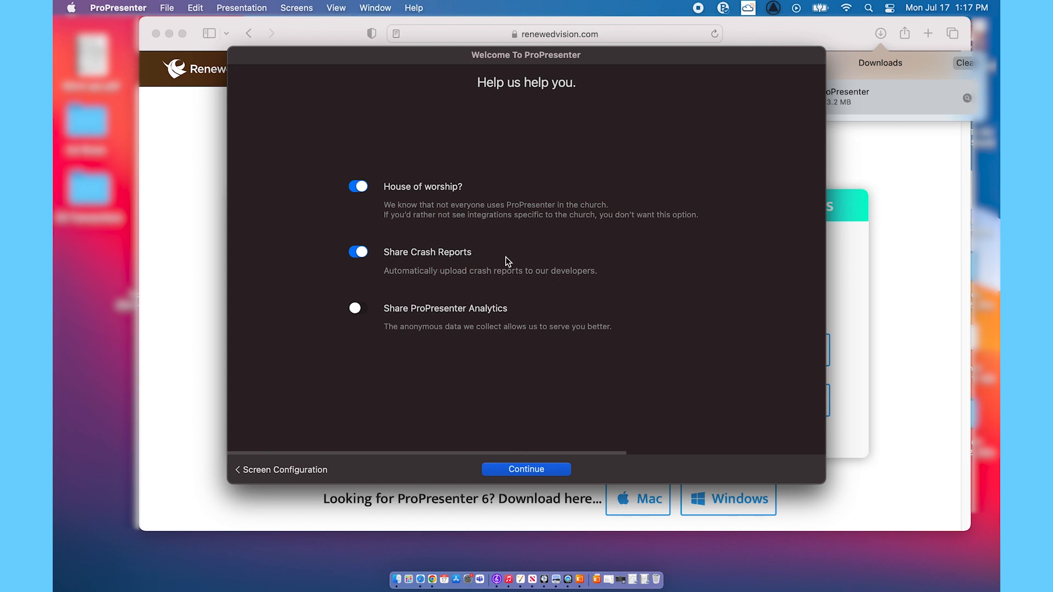
mouse_move(411, 200)
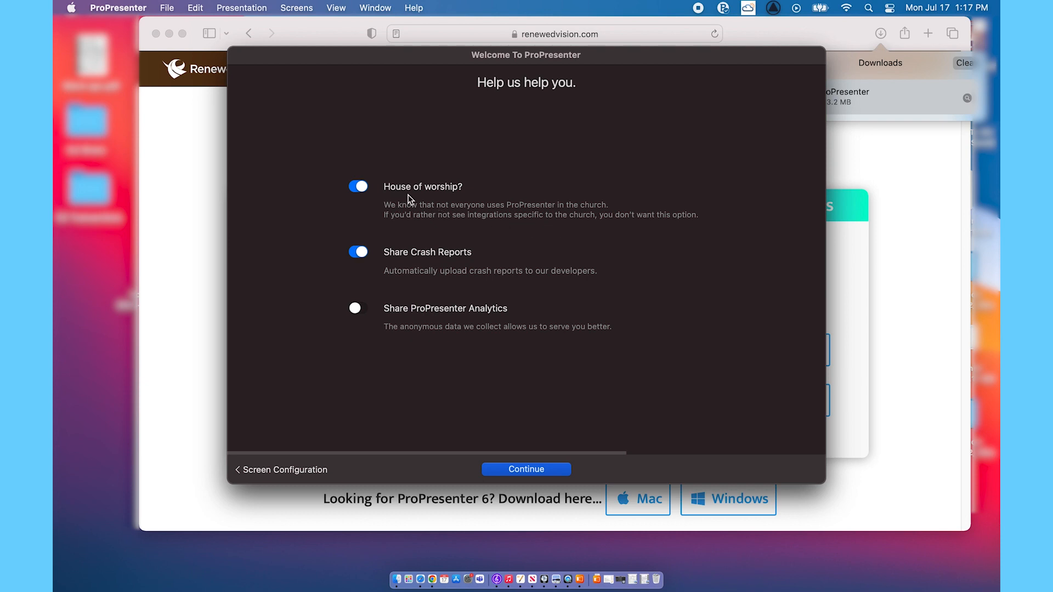
click(526, 469)
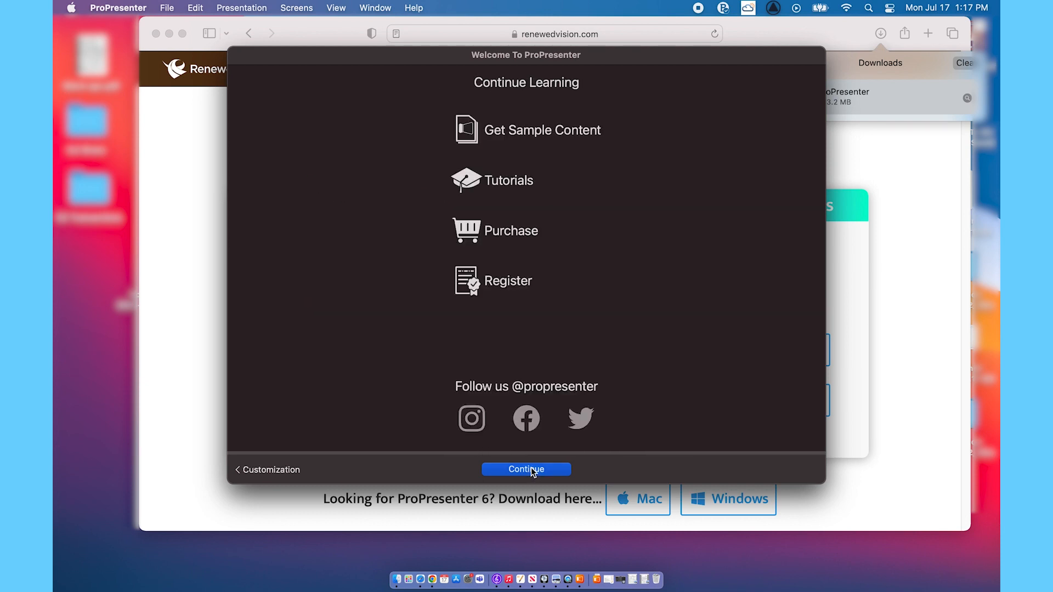
mouse_move(590, 233)
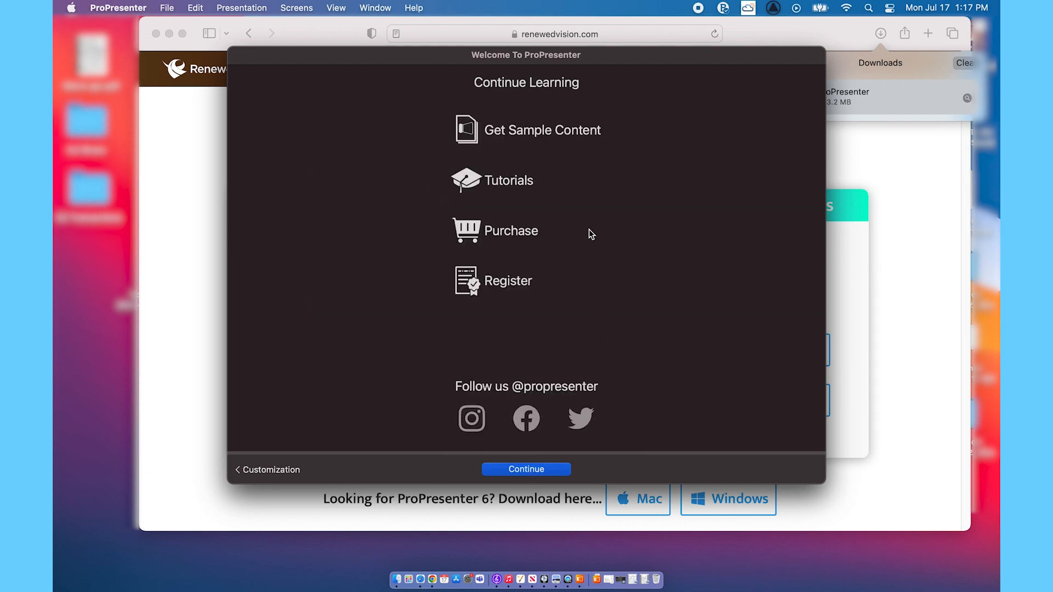
mouse_move(535, 262)
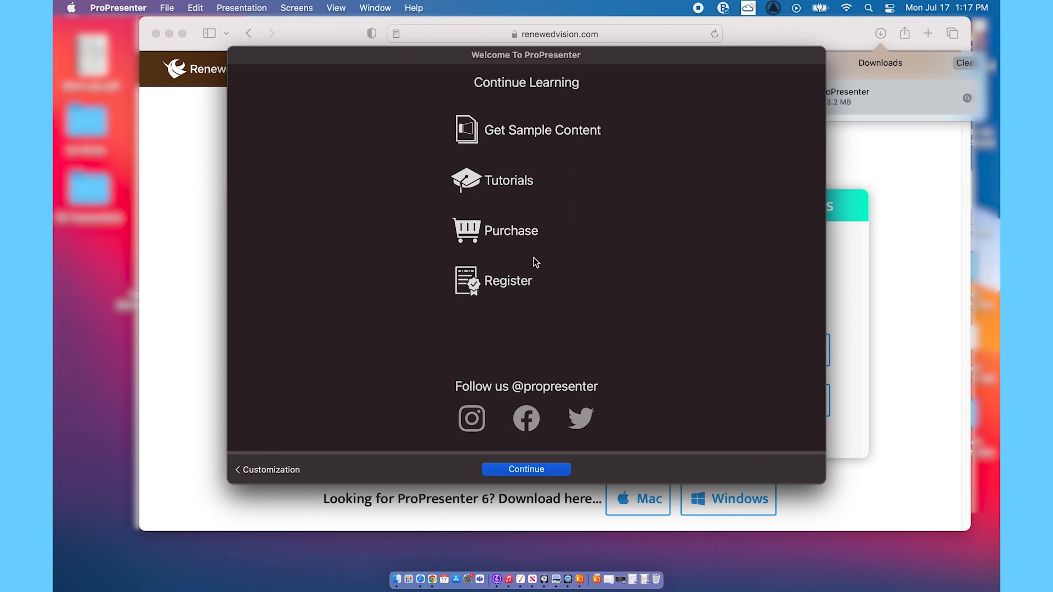
mouse_move(505, 278)
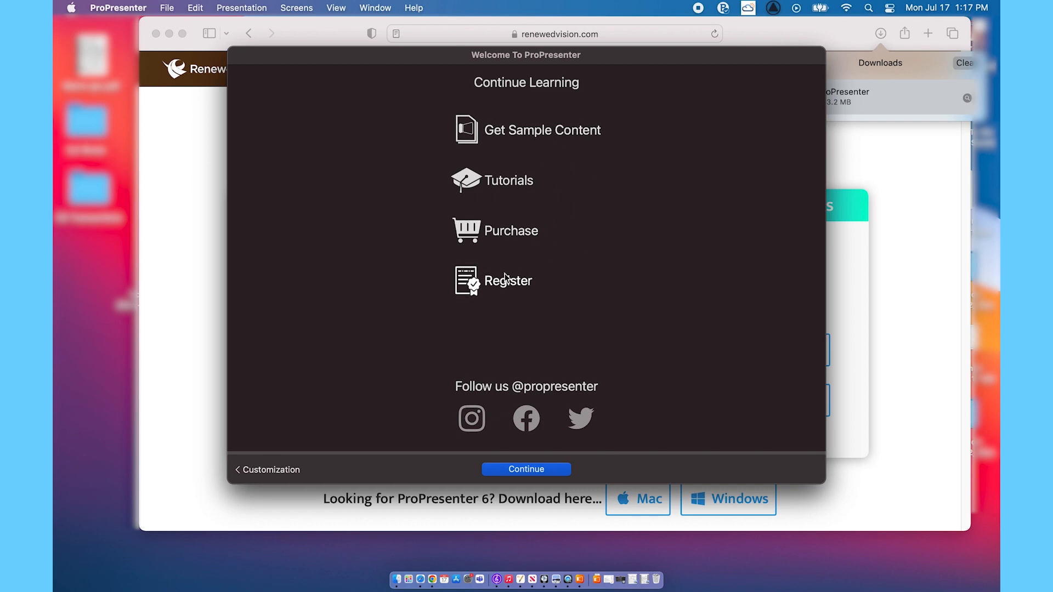
Step: Open the registration window from the Continue Learning page, showing NOT REGISTERED
click(507, 280)
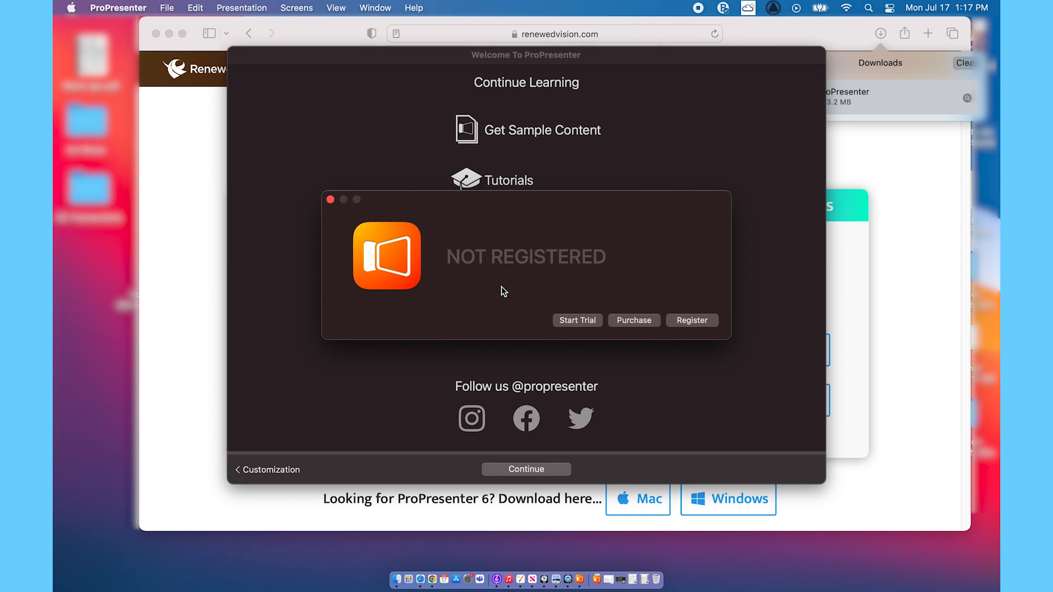
mouse_move(571, 329)
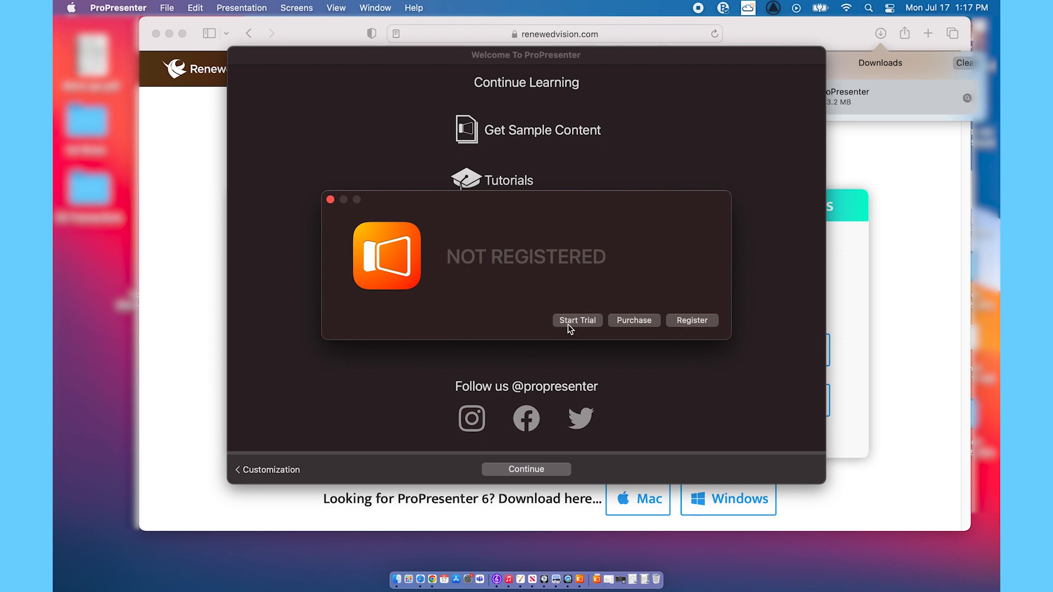
mouse_move(618, 331)
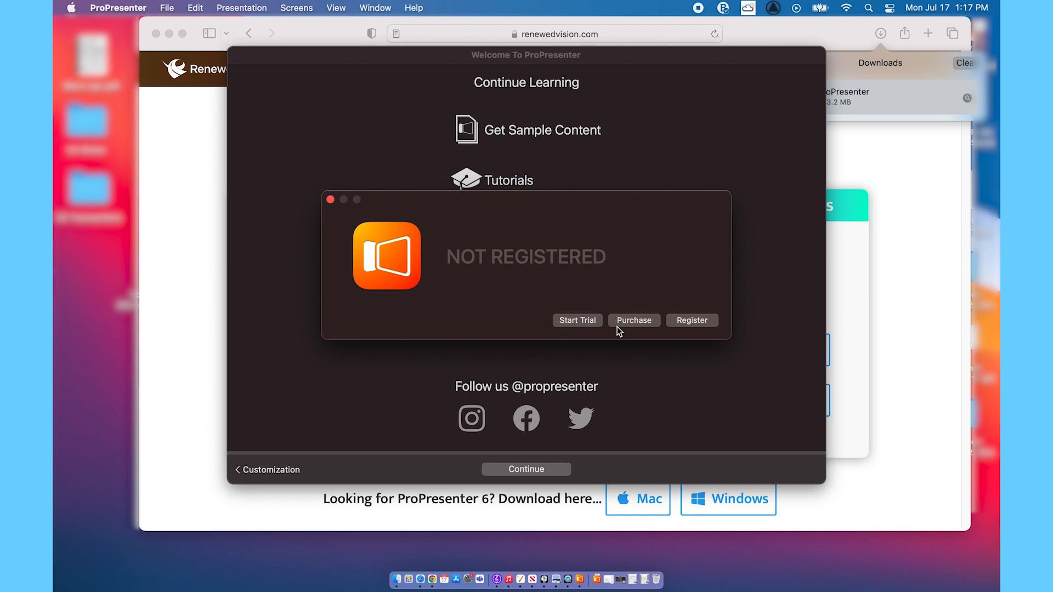
mouse_move(695, 323)
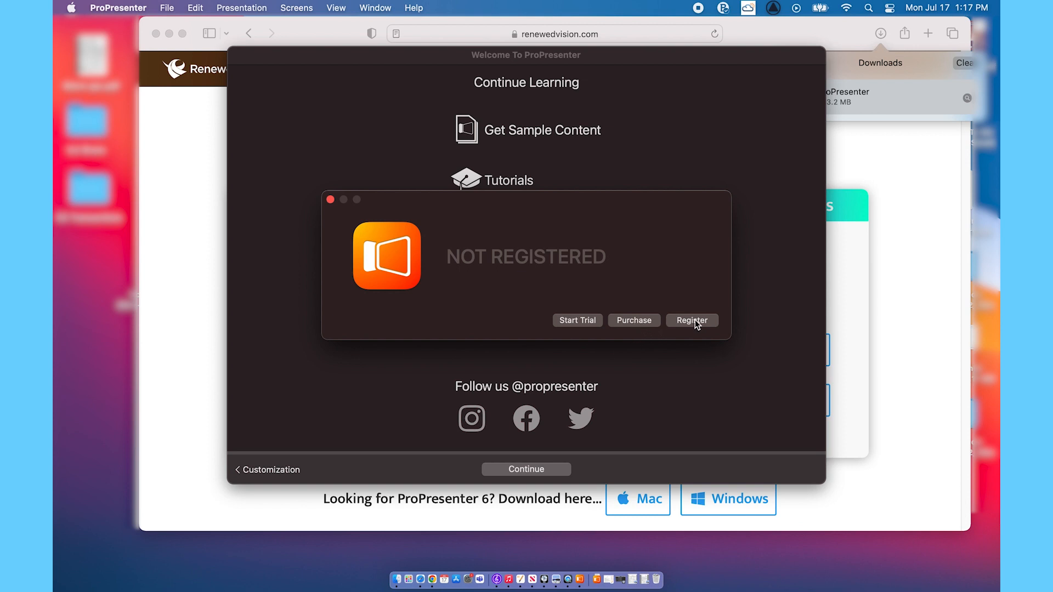
Step: Open the registration form for name, unlock code and device name
click(691, 320)
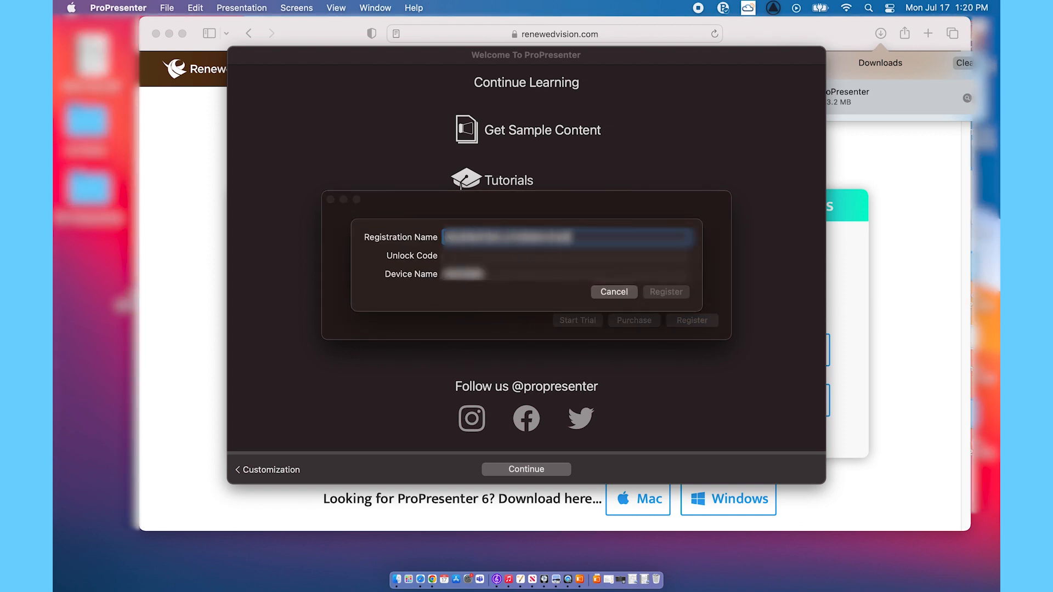
Step: Enter the unlock code and submit registration, making the seat state Active
click(568, 256)
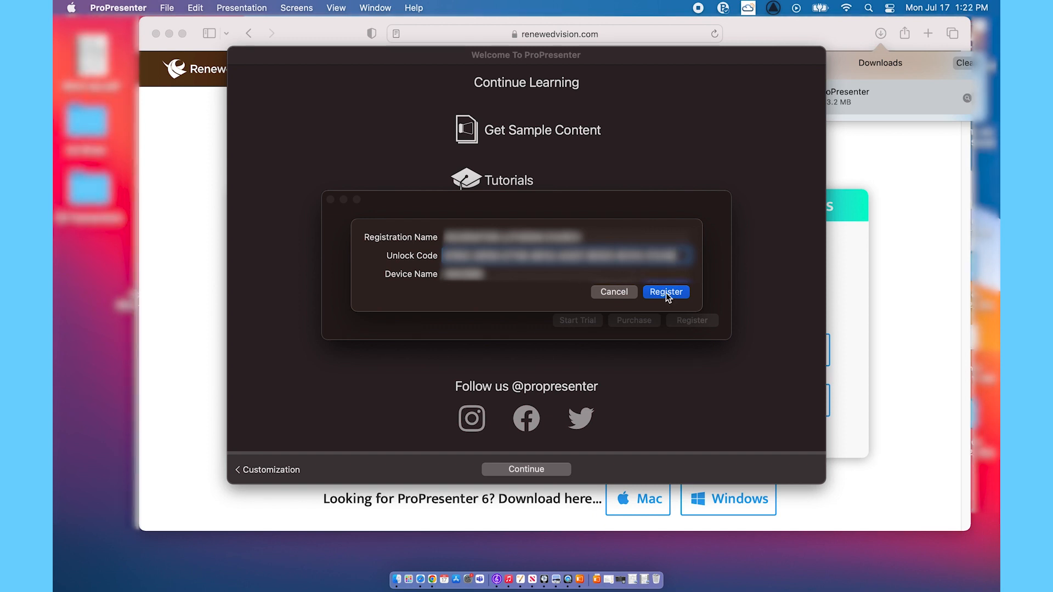
click(666, 293)
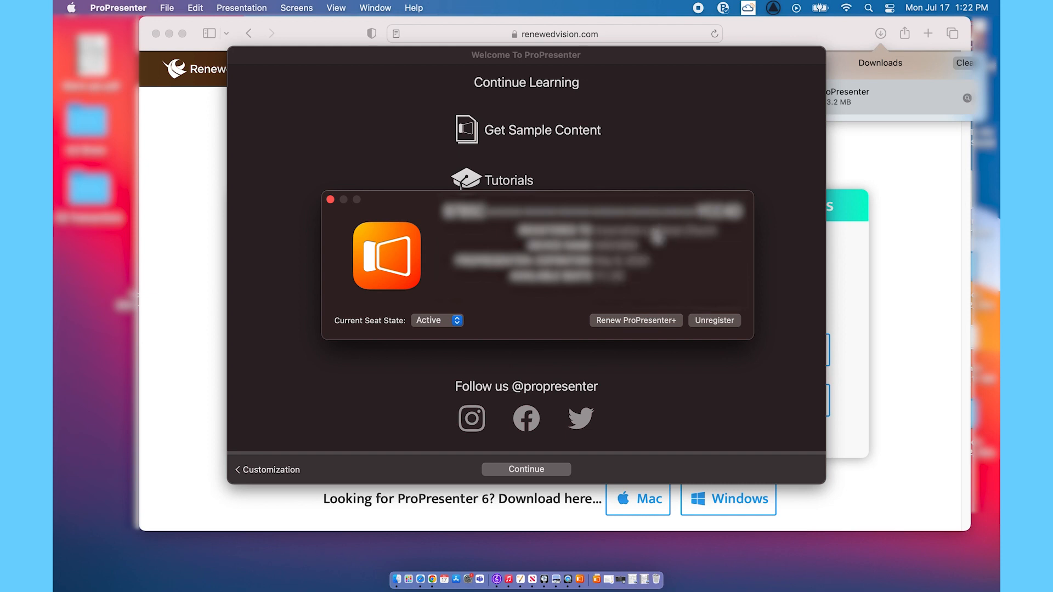
mouse_move(668, 302)
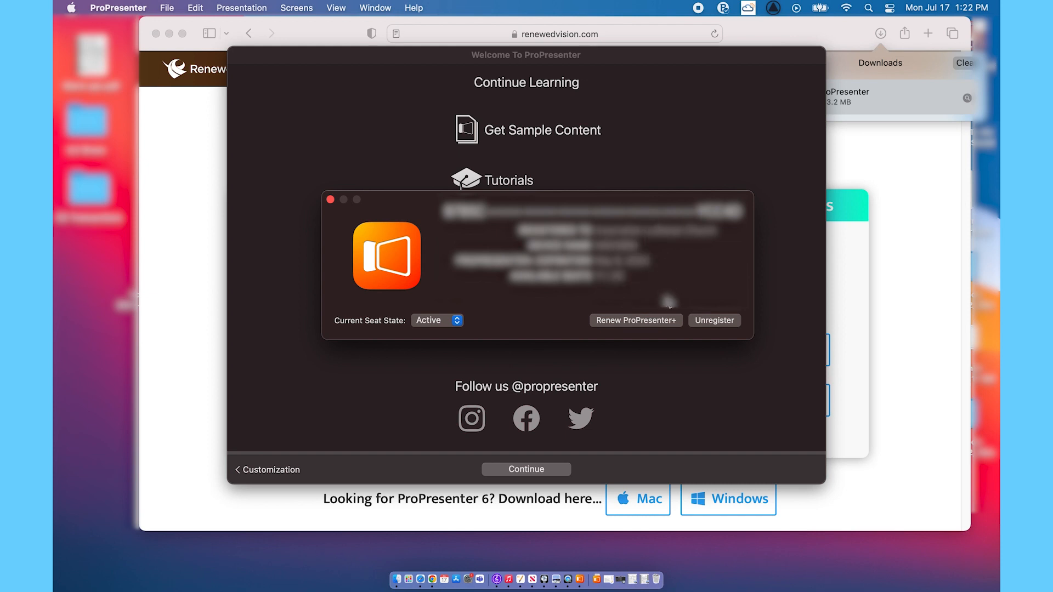
Step: Close the registration window and finish the welcome wizard into the Default library
click(330, 200)
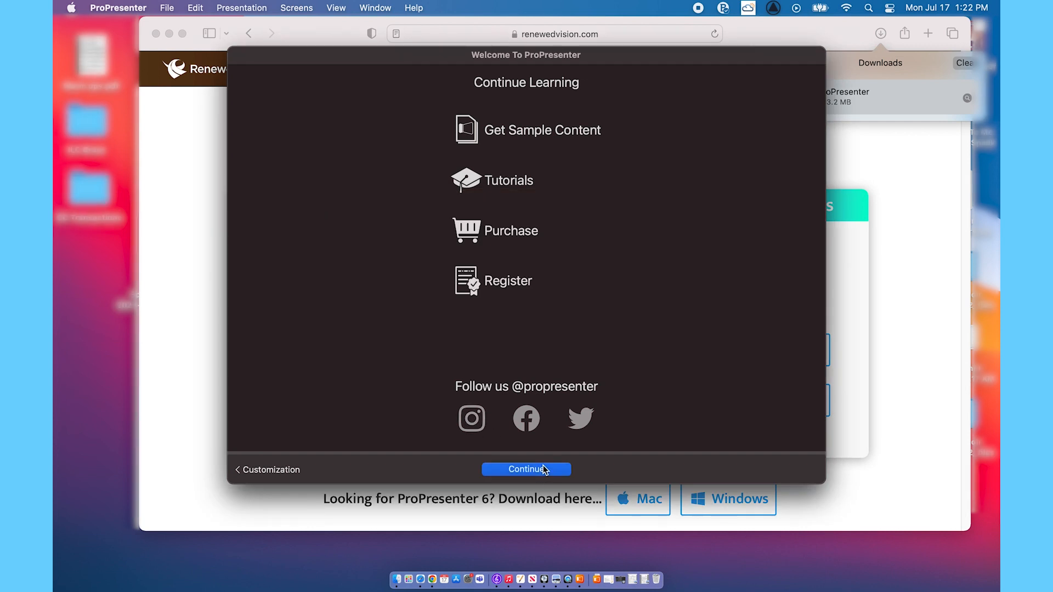
click(526, 469)
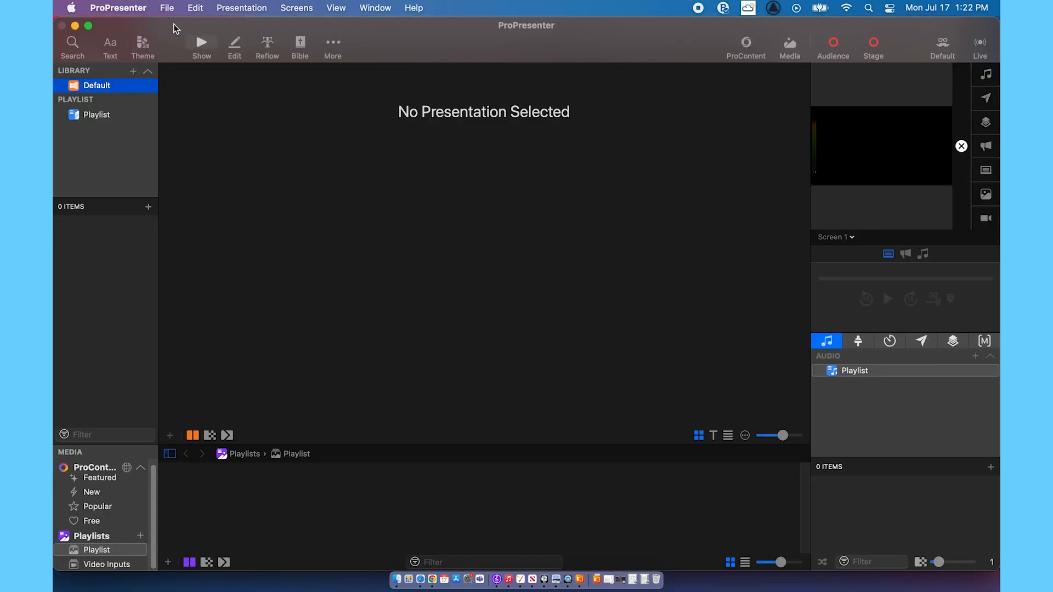
mouse_move(368, 203)
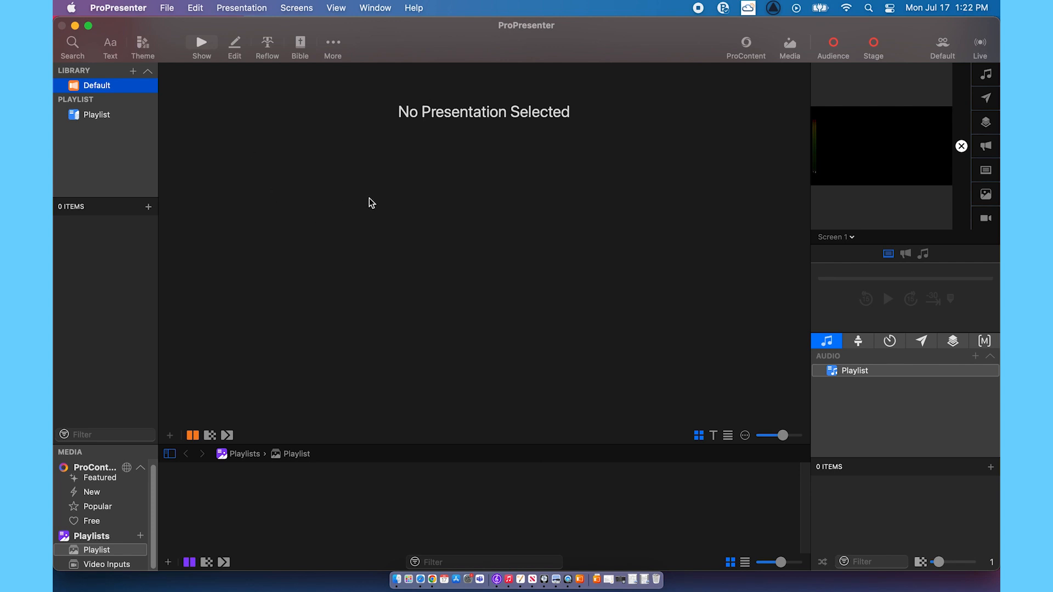